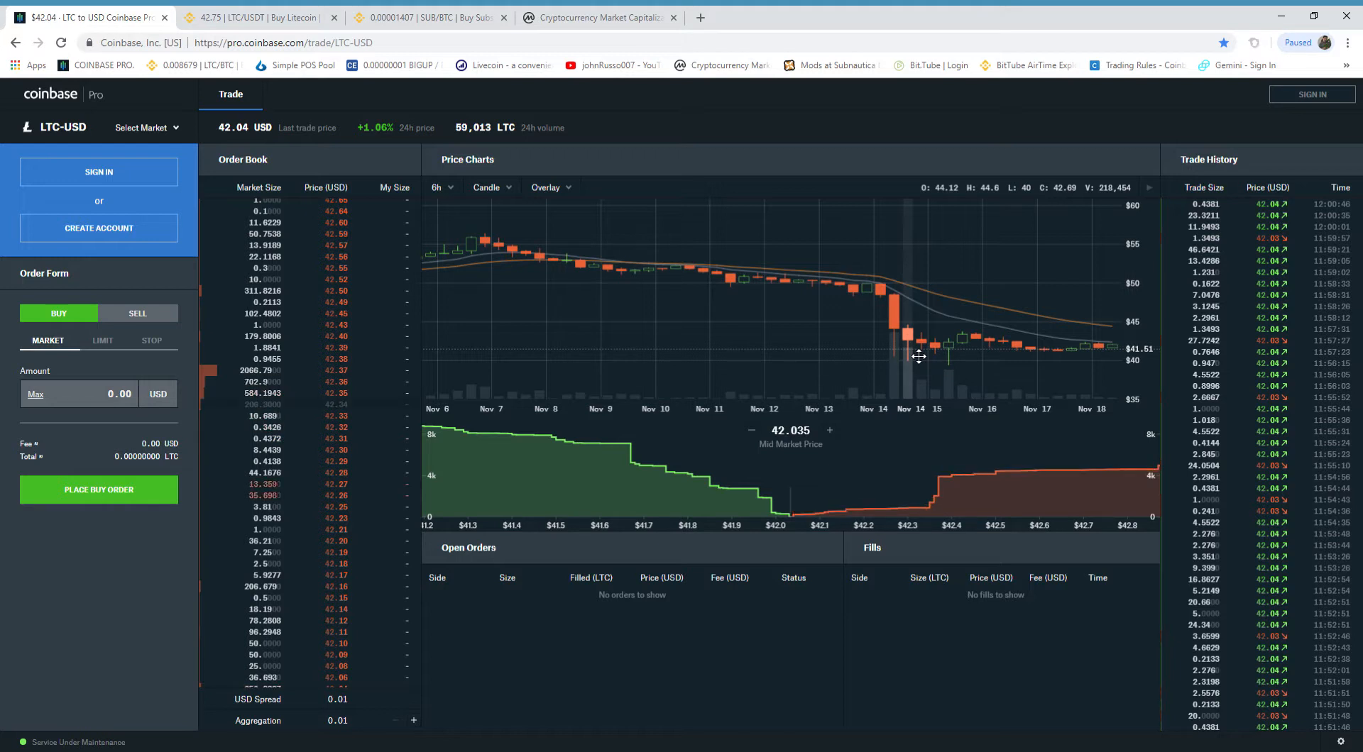
mouse_move(859, 291)
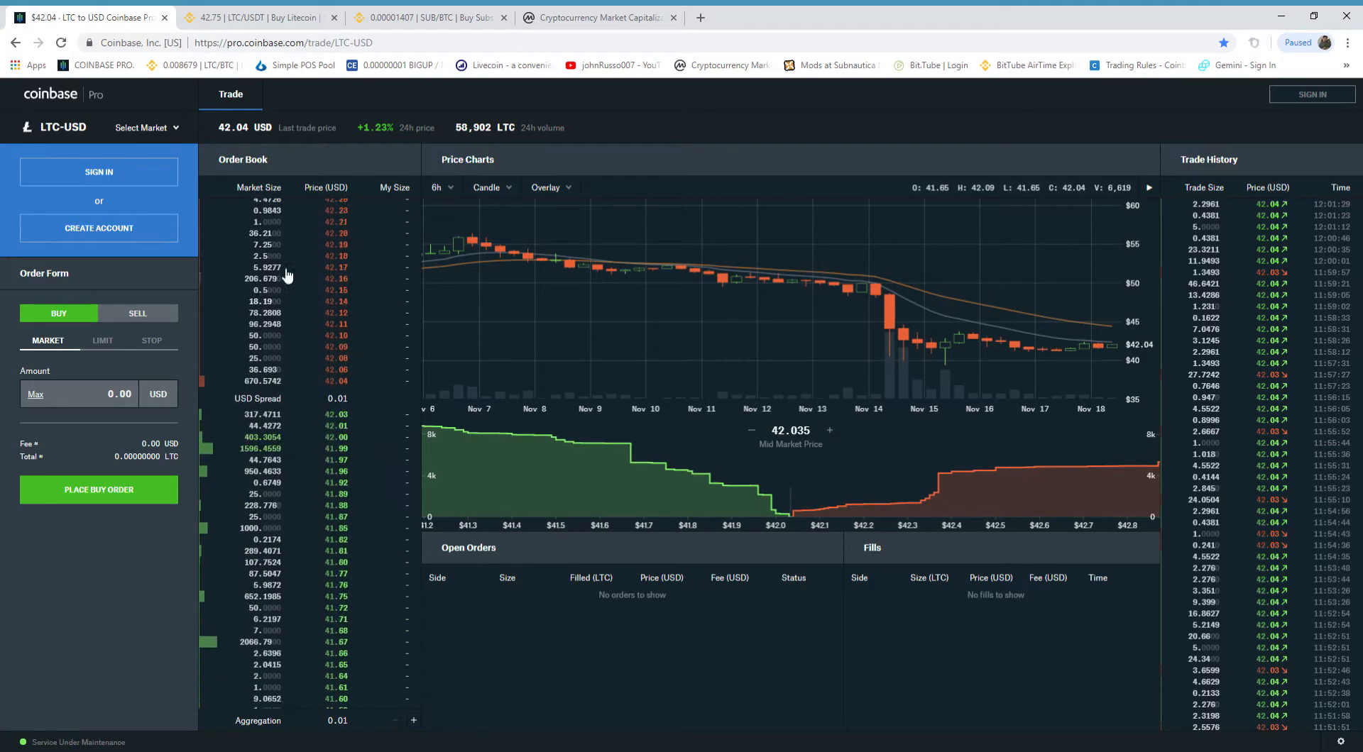
scroll("down", 3)
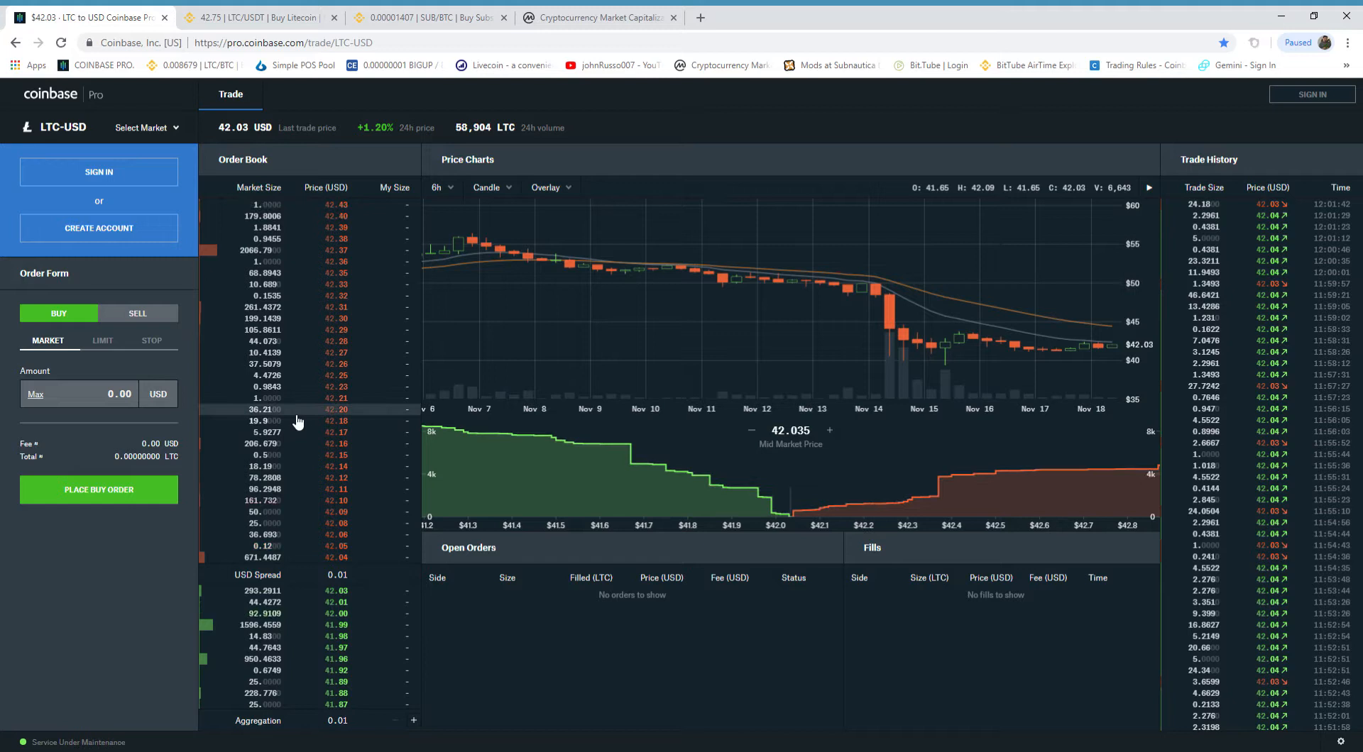
mouse_move(930, 326)
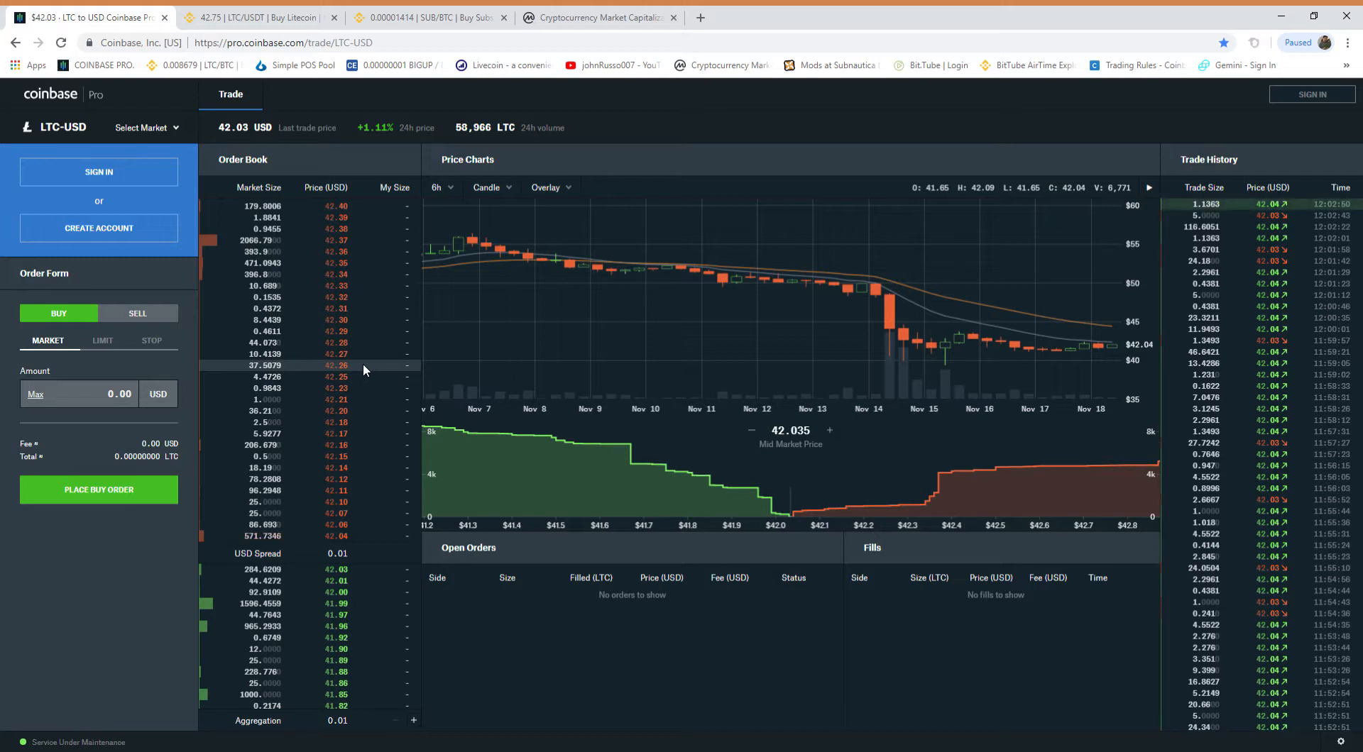
mouse_move(307, 445)
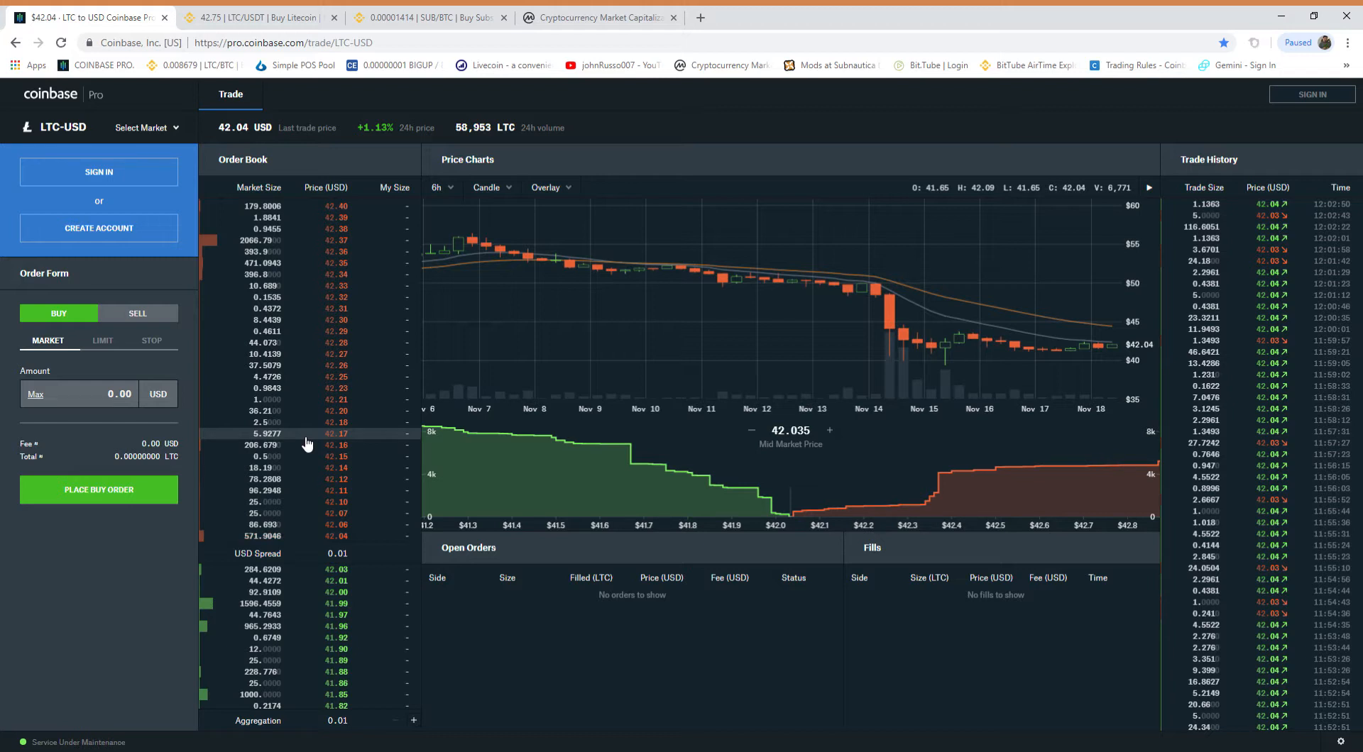
mouse_move(484, 504)
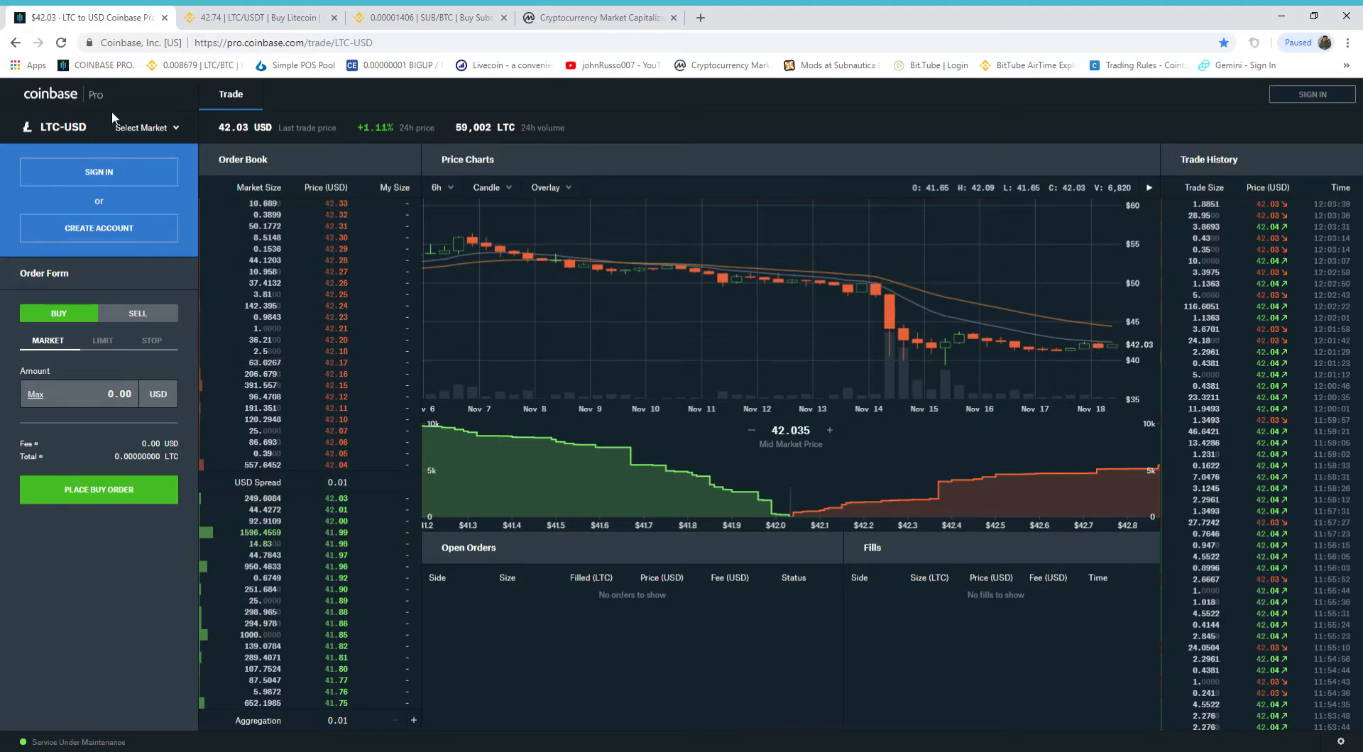
left_click(142, 126)
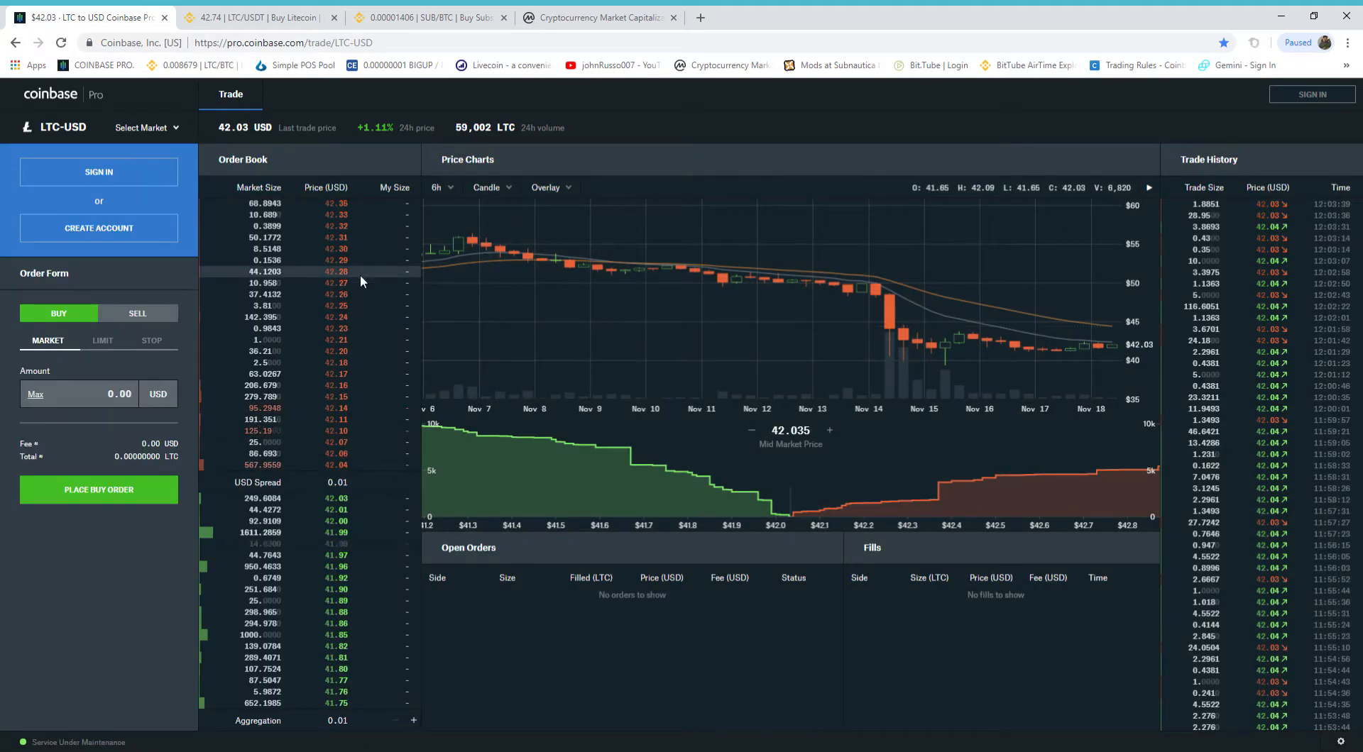
scroll("down", 3)
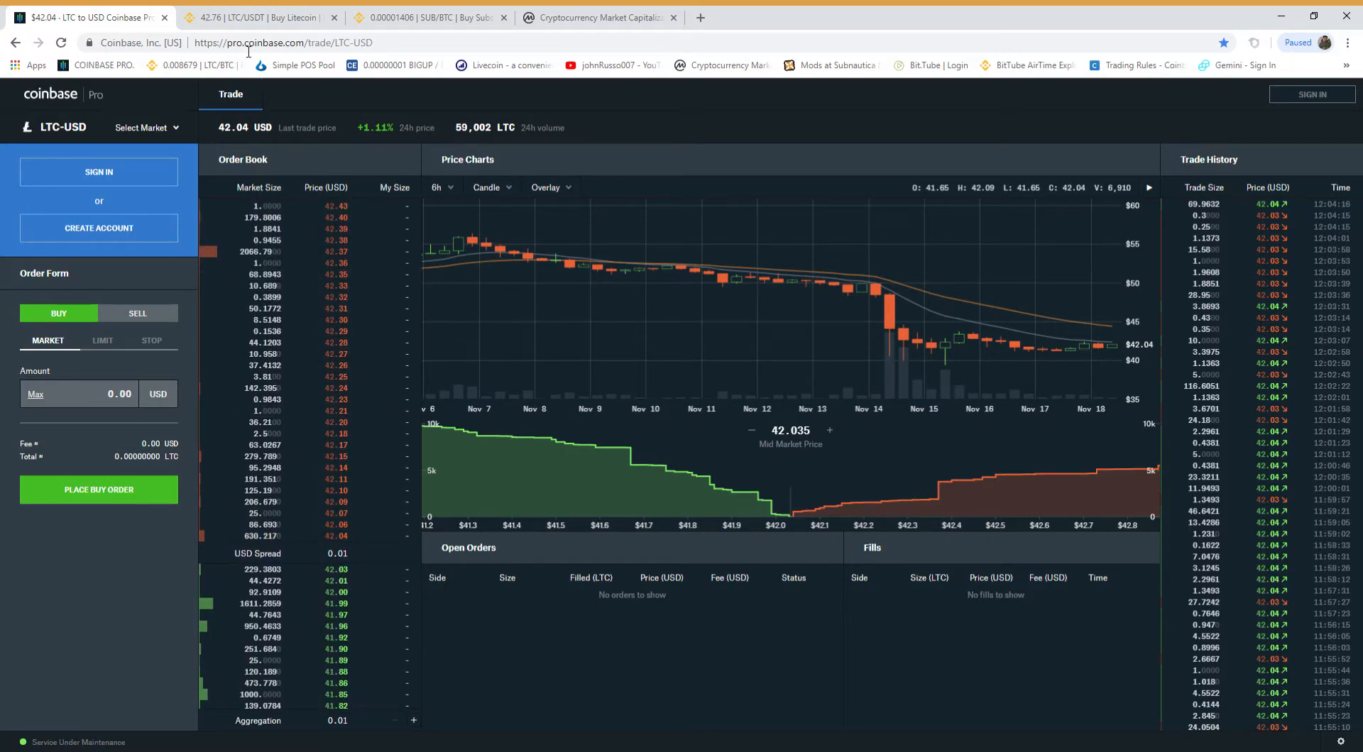
left_click(426, 17)
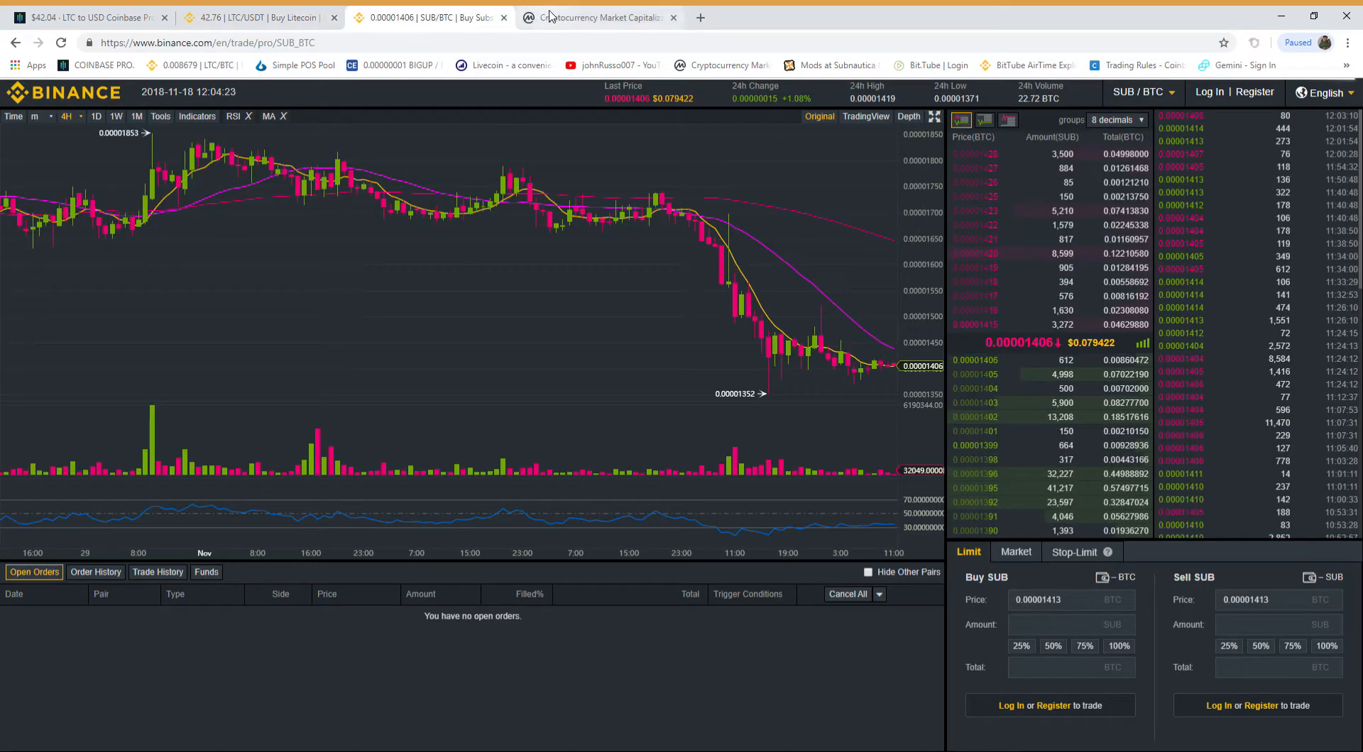
left_click(87, 17)
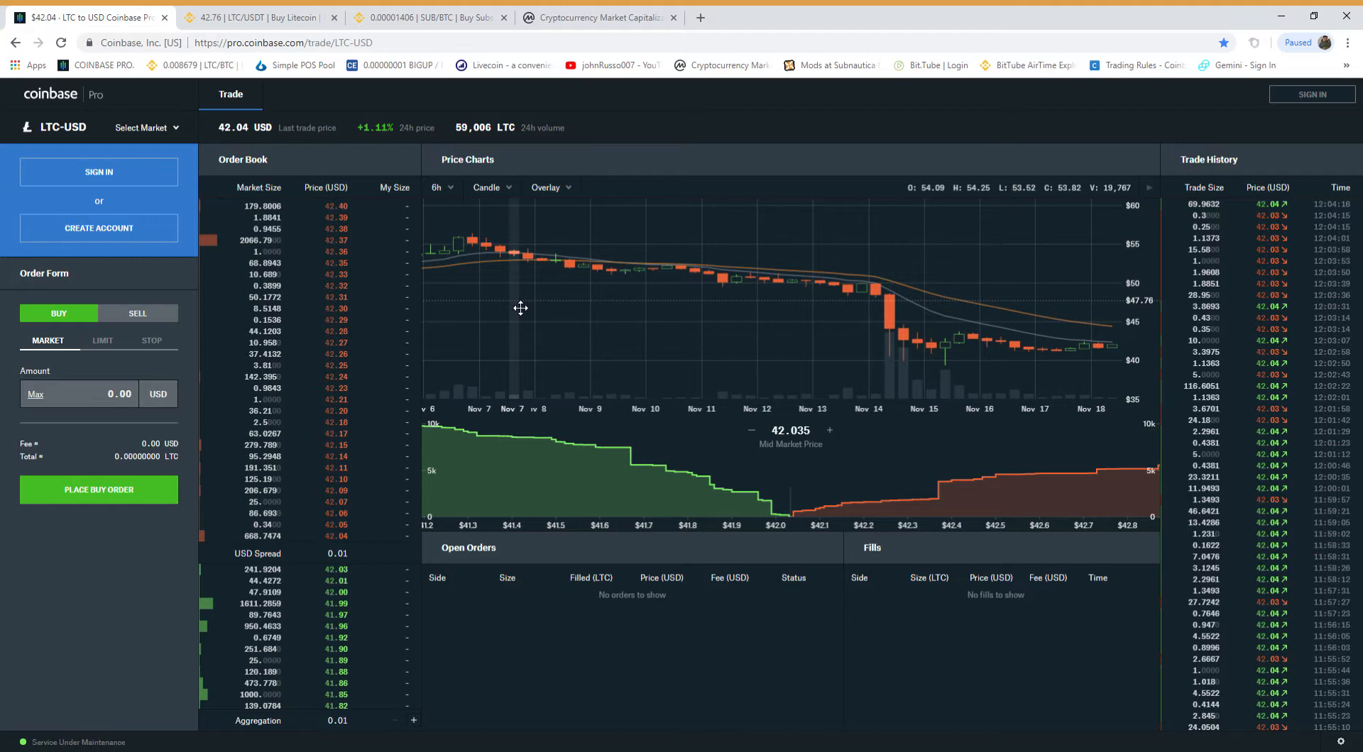
mouse_move(519, 312)
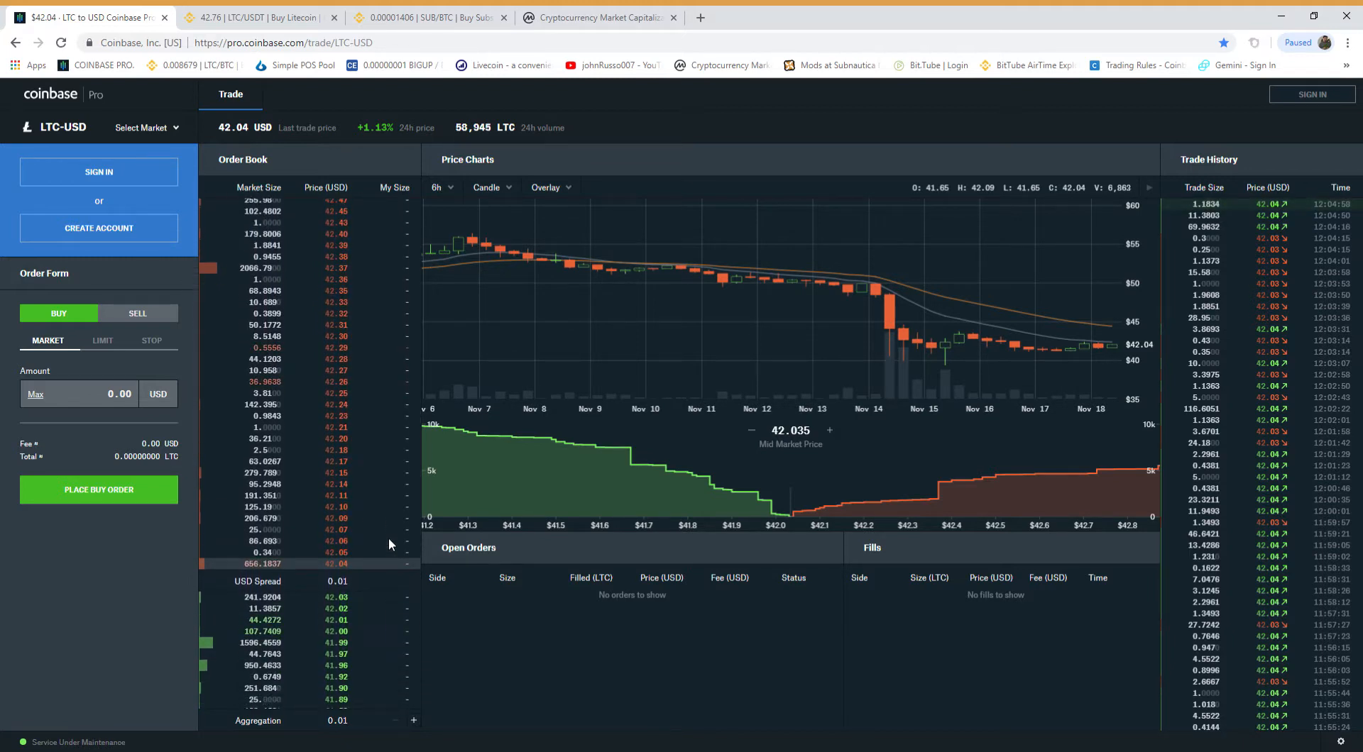
scroll("down", 3)
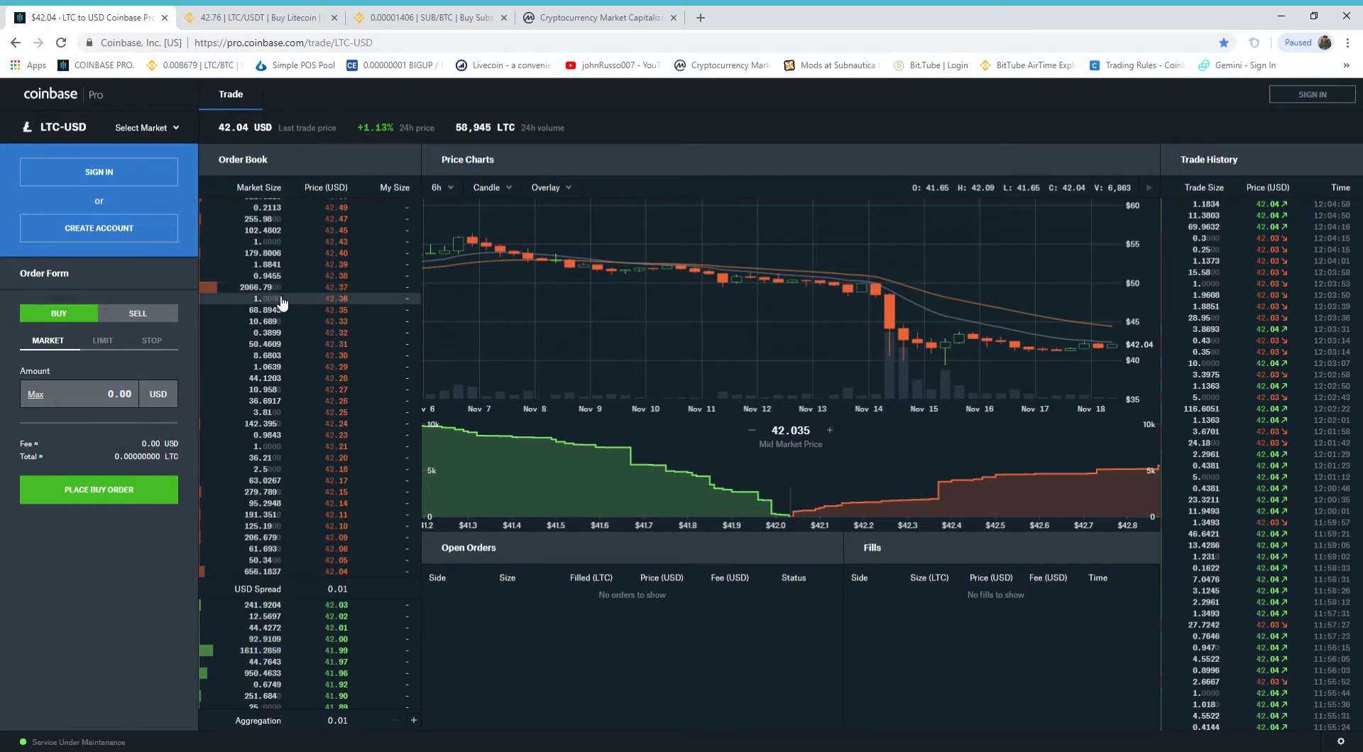
scroll("down", 3)
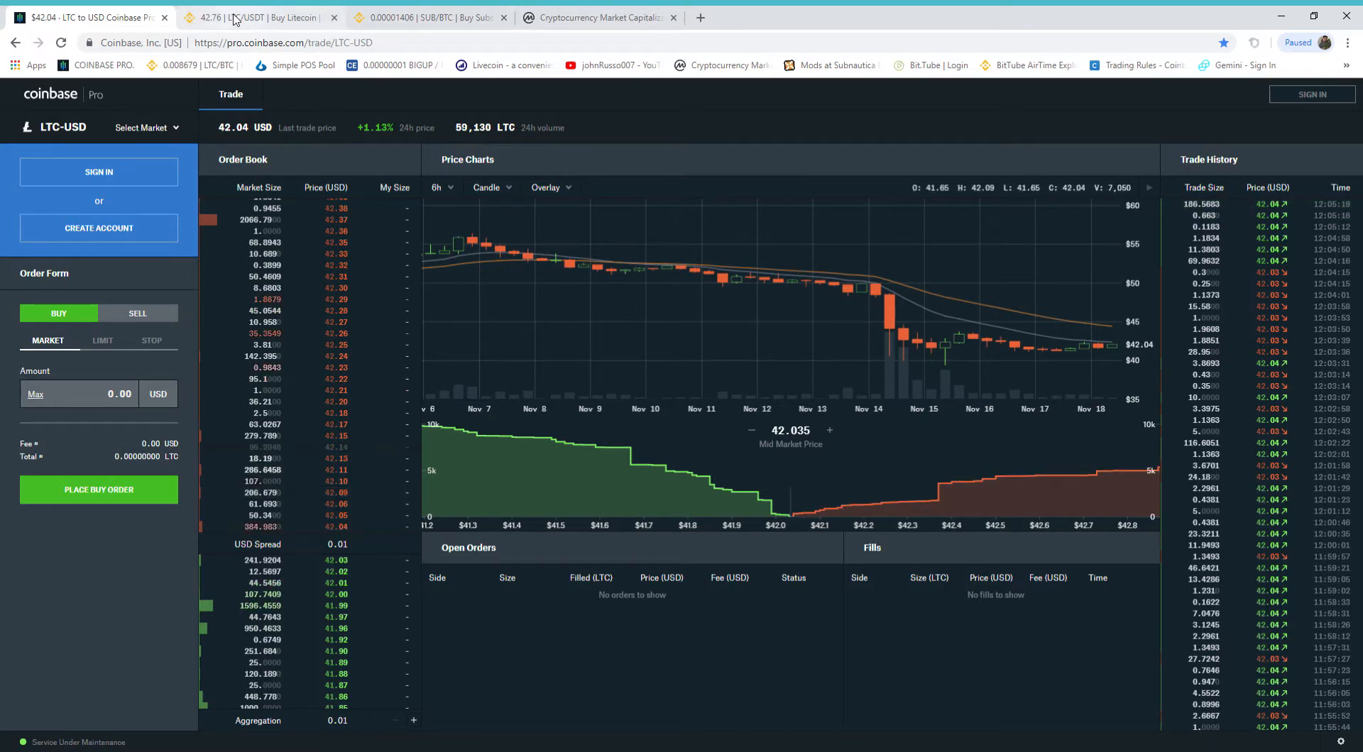
left_click(598, 17)
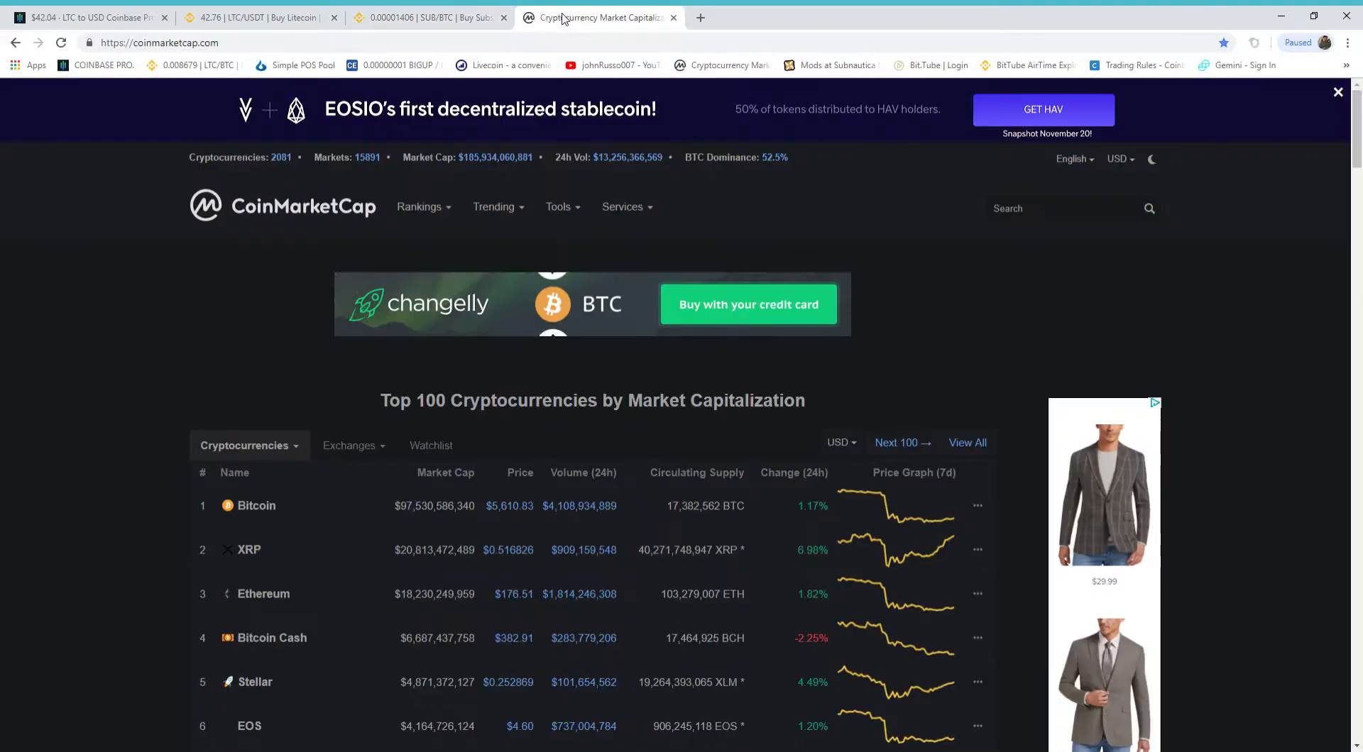
left_click(86, 17)
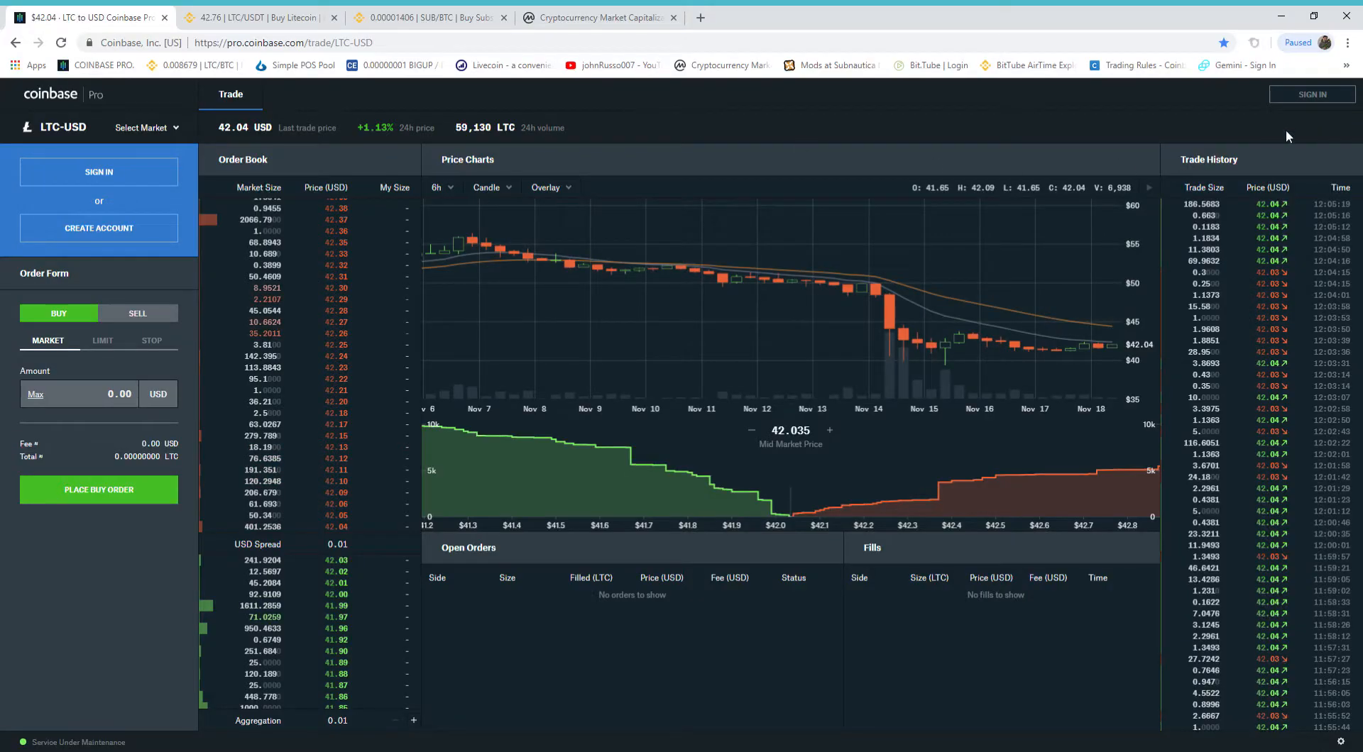